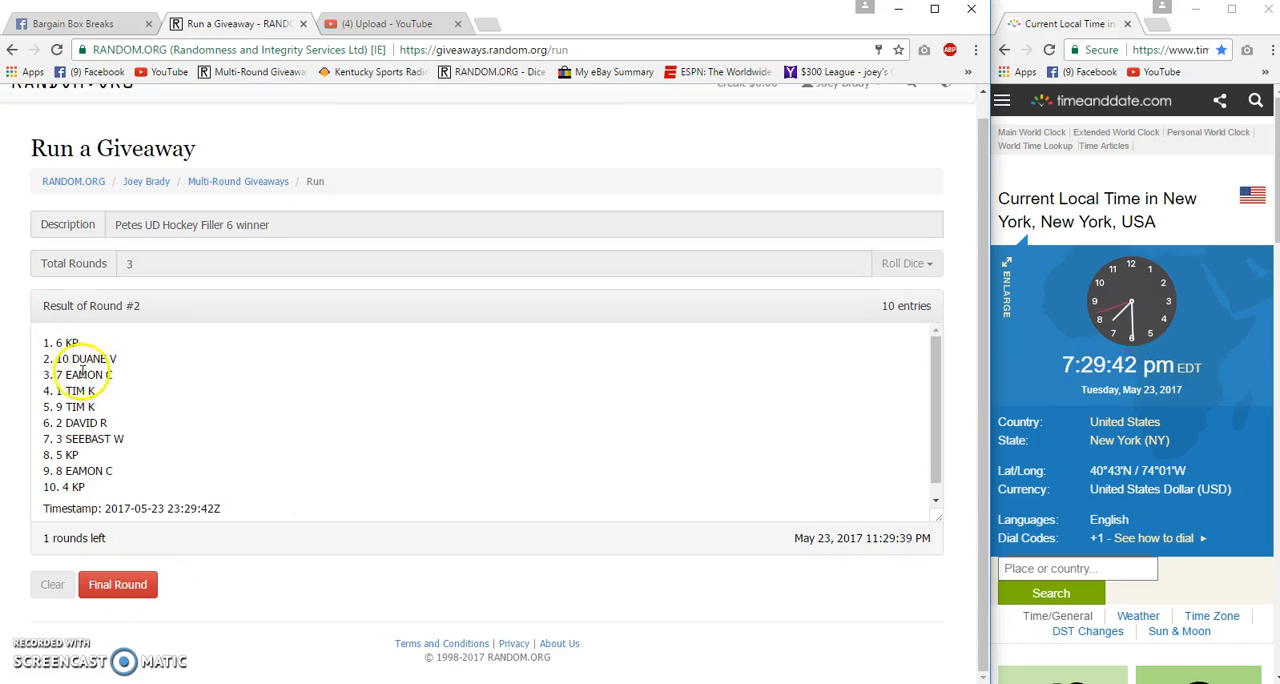
Step: Draw the final round of the Petes UD Hockey Filler 6 giveaway and open its verification
{"action": "left_click", "coordinate": [75, 23]}
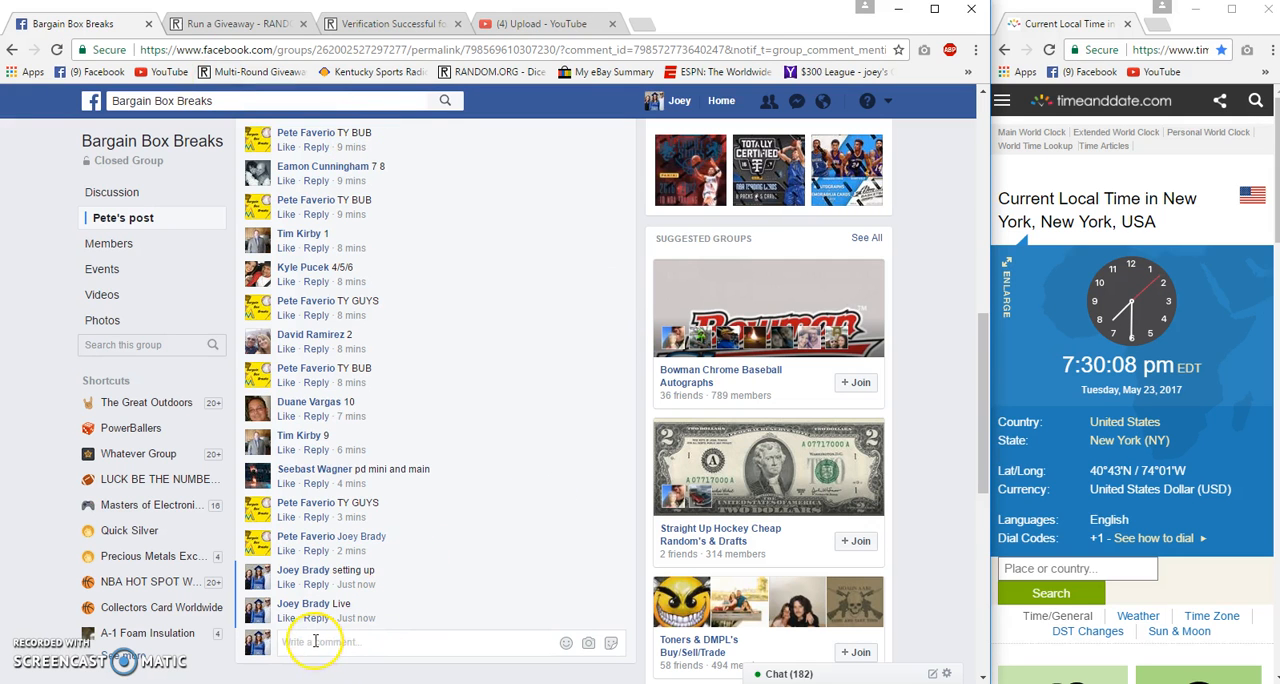
Step: Type 'Done' as a comment under Pete's Bargain Box Breaks post
{"action": "type", "text": "Done"}
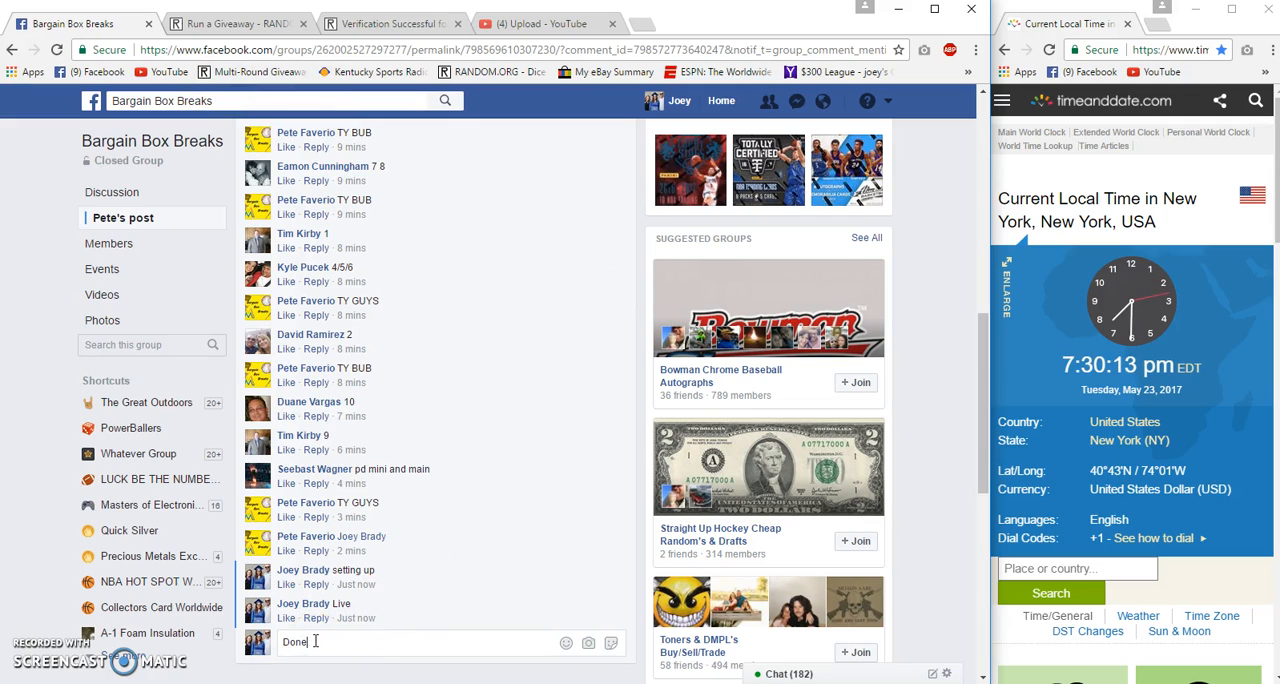